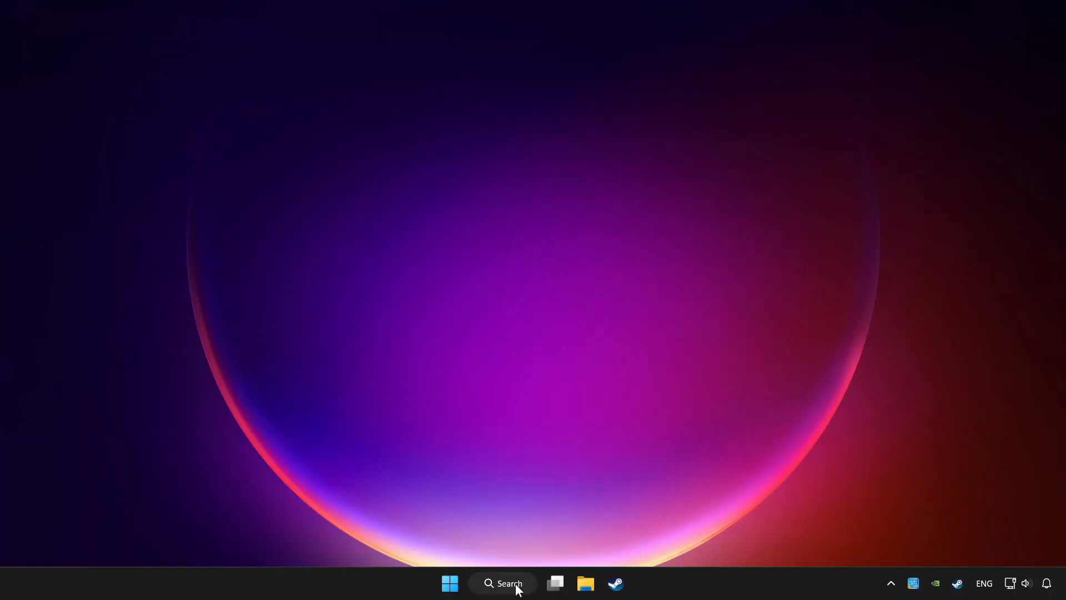
# Search Windows for 'device Manager' and launch Device Manager.
pyautogui.click(502, 582)
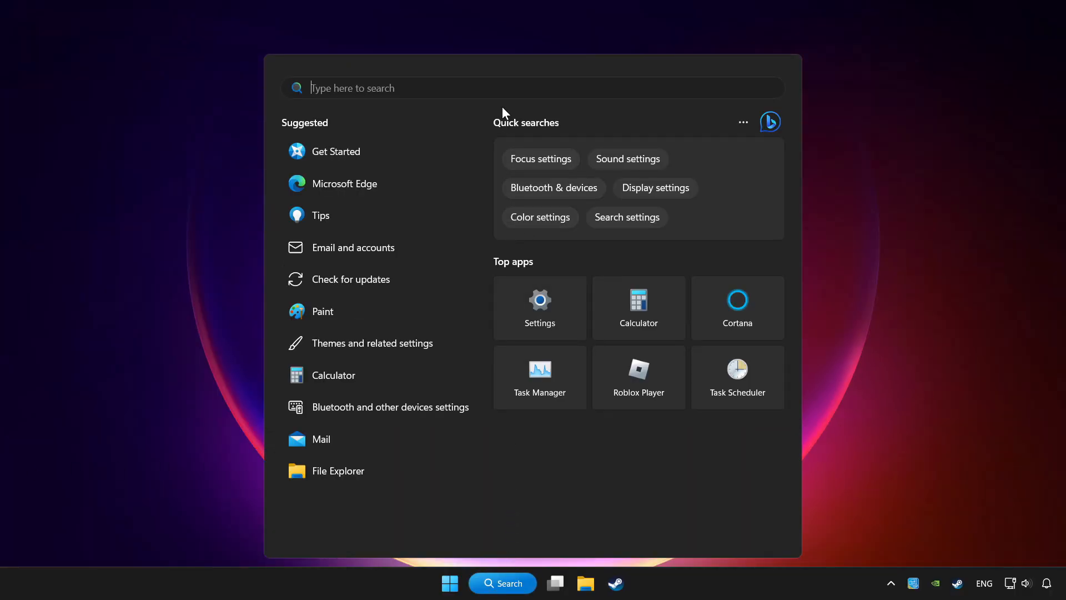
pyautogui.write('device Manager')
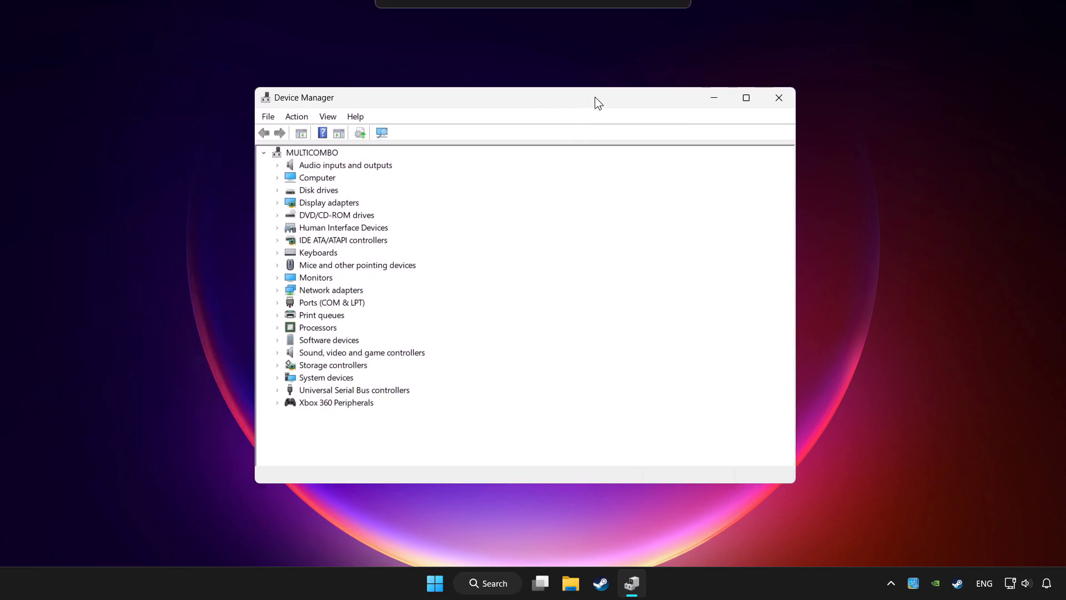
# Expand Xbox 360 Peripherals and show the context actions for Xbox 360 Controller for Windows.
pyautogui.moveTo(595, 102); pyautogui.dragTo(603, 109)
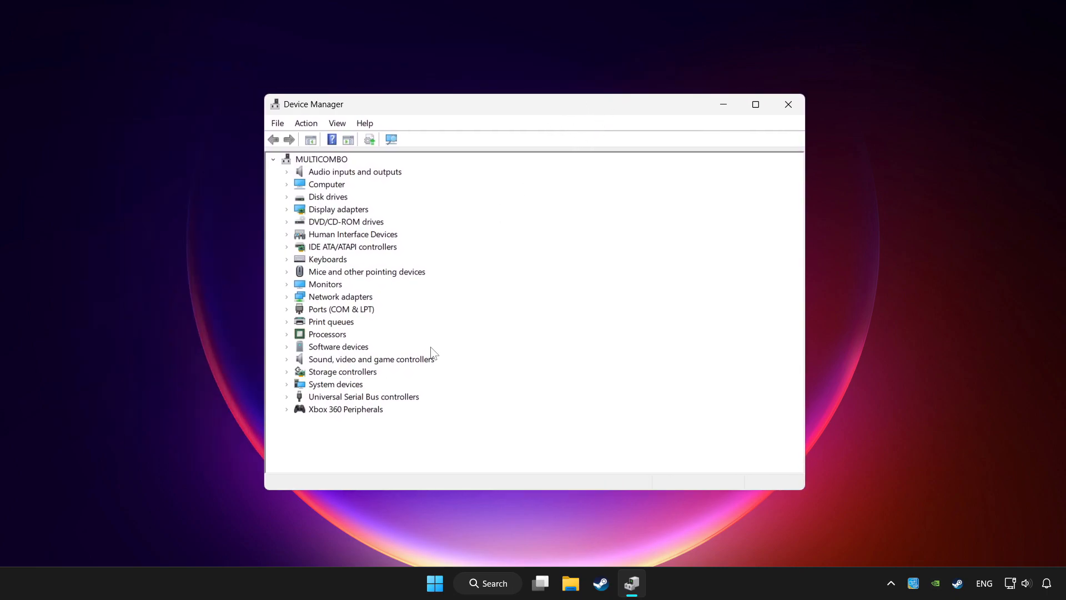
pyautogui.click(345, 408)
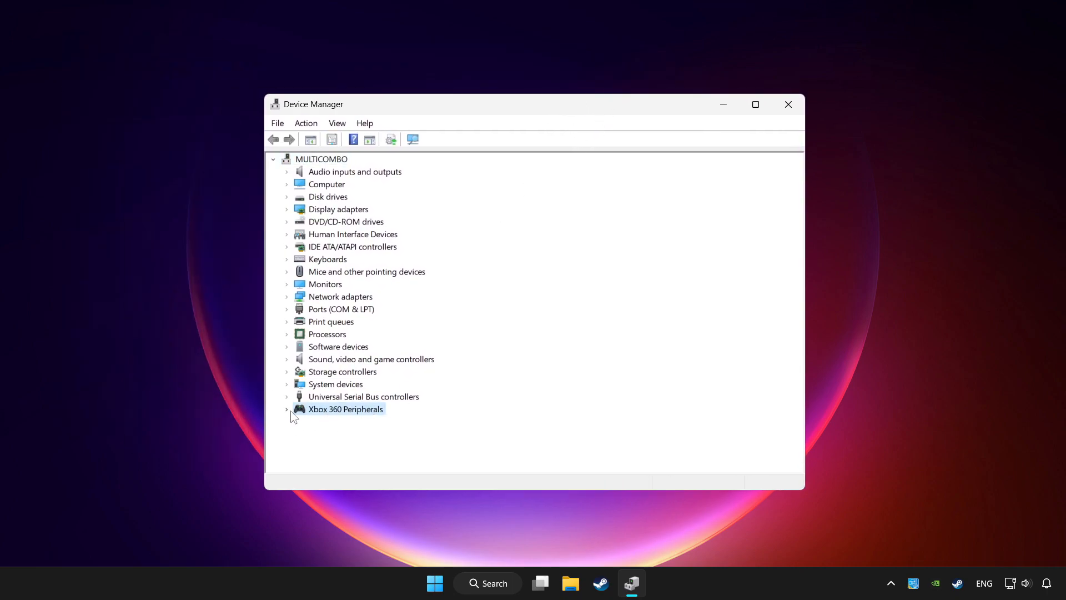
pyautogui.click(287, 409)
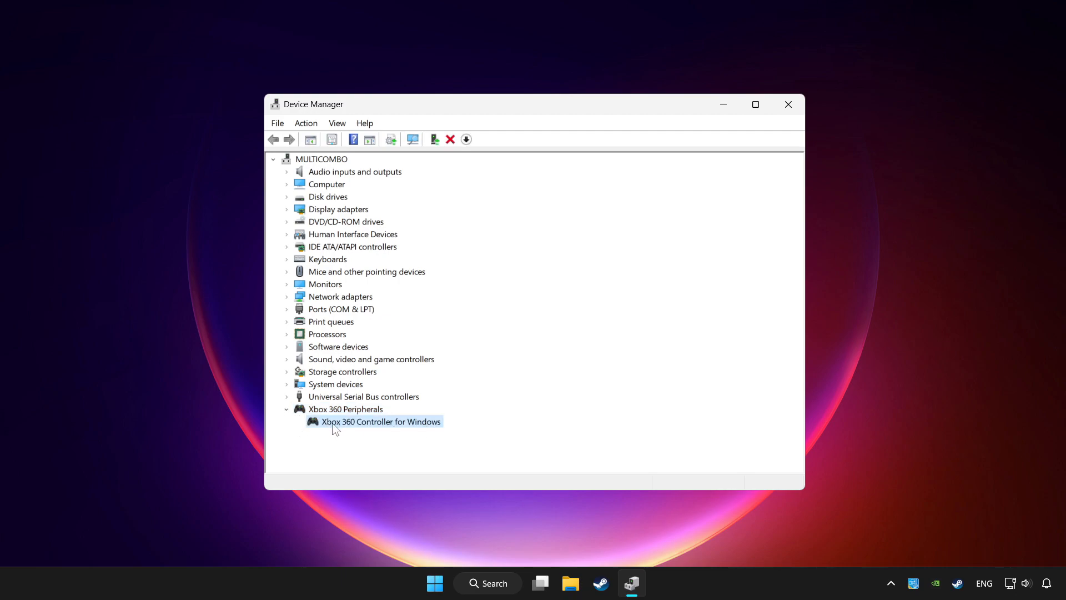
pyautogui.rightClick(381, 421)
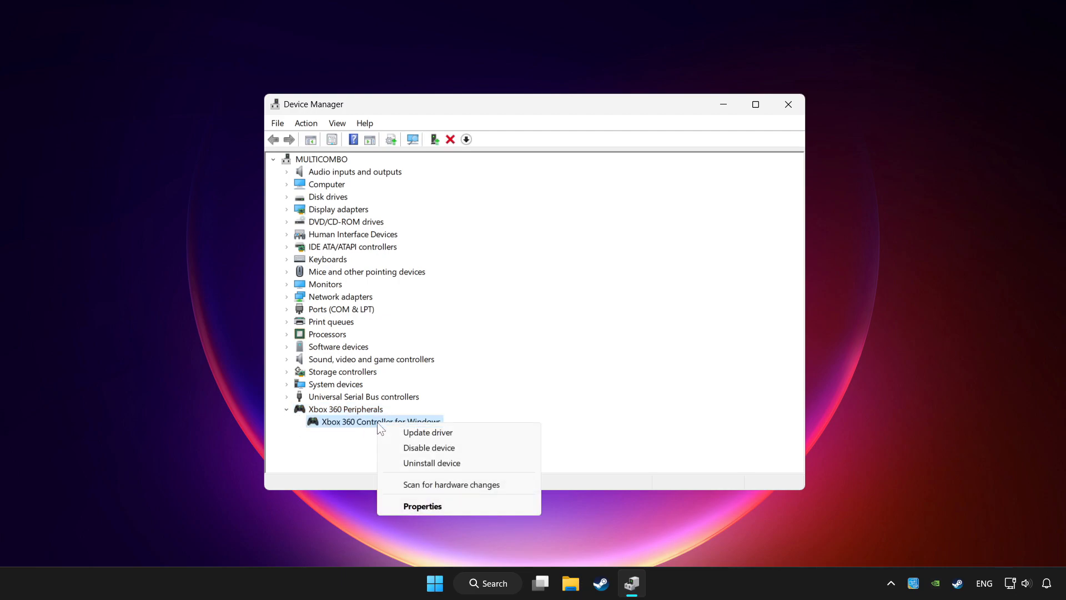
pyautogui.moveTo(427, 432)
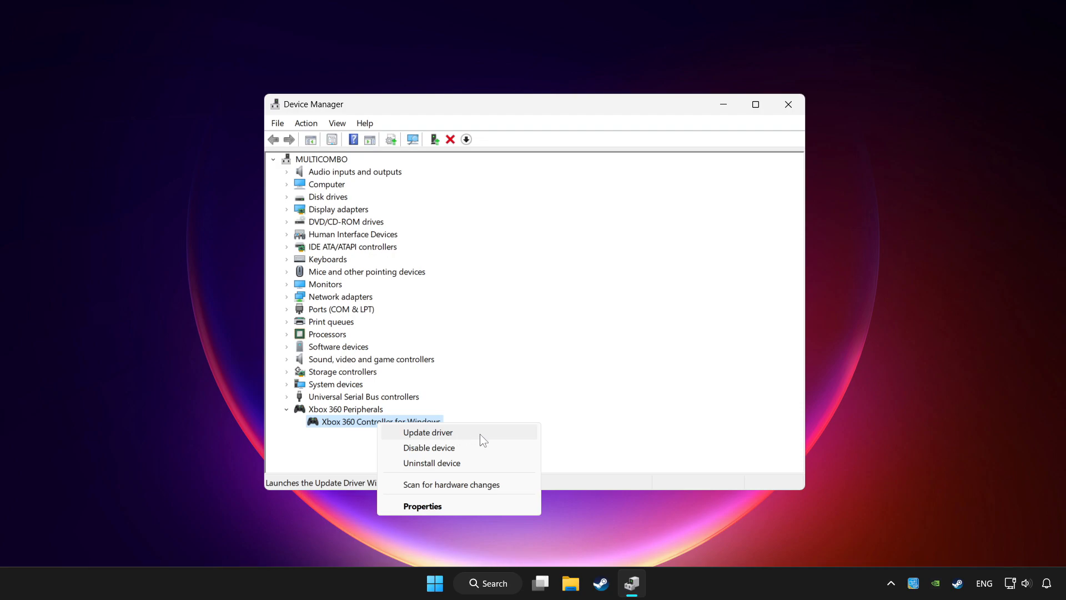
# Run an automatic driver update for the controller, confirming the best driver is already installed.
pyautogui.click(427, 432)
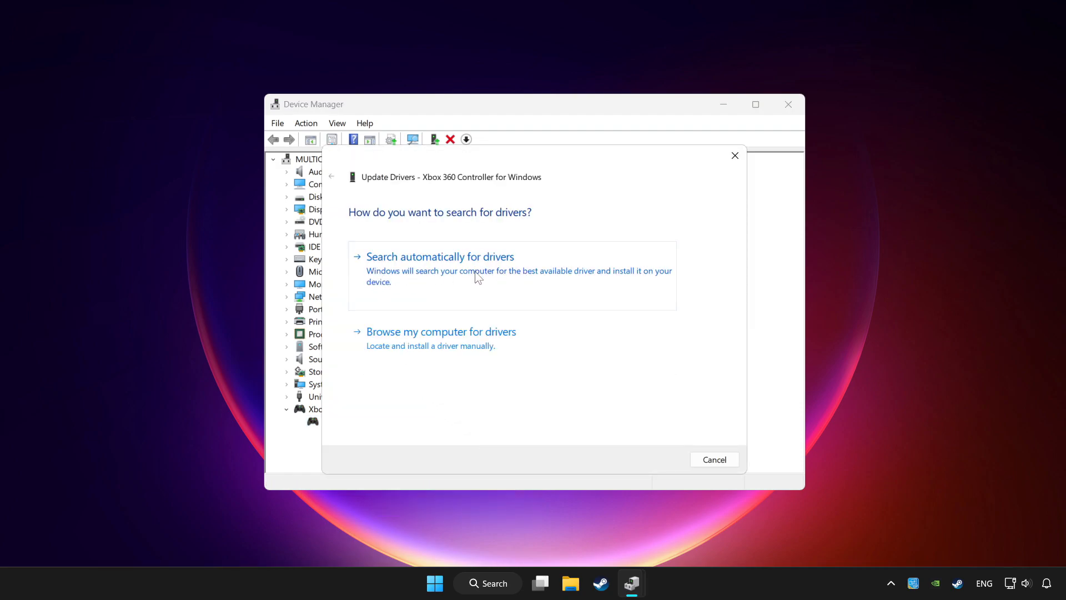
pyautogui.click(440, 256)
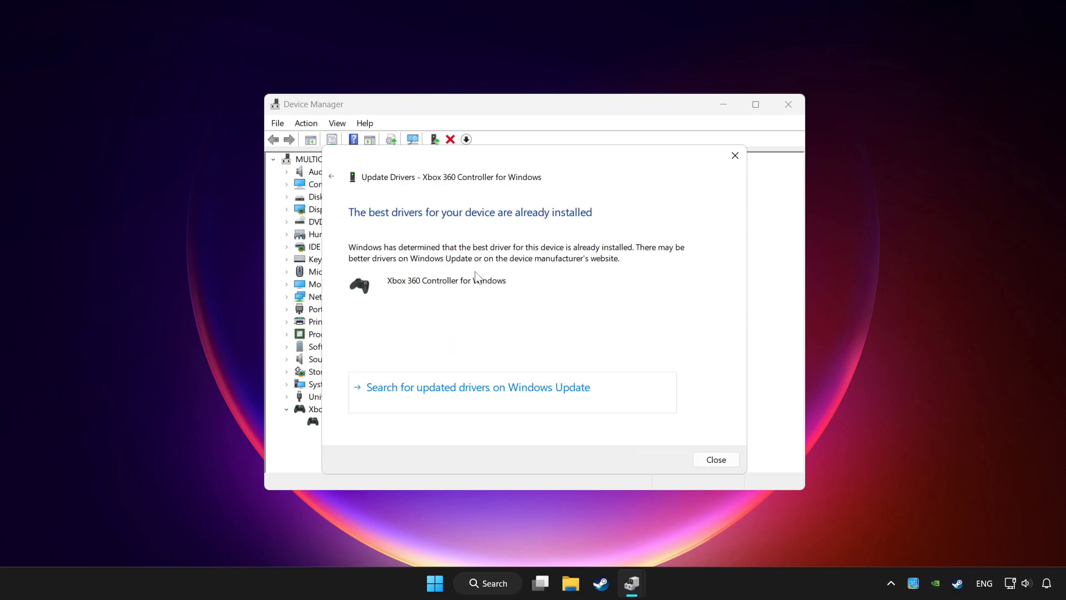
pyautogui.moveTo(715, 458)
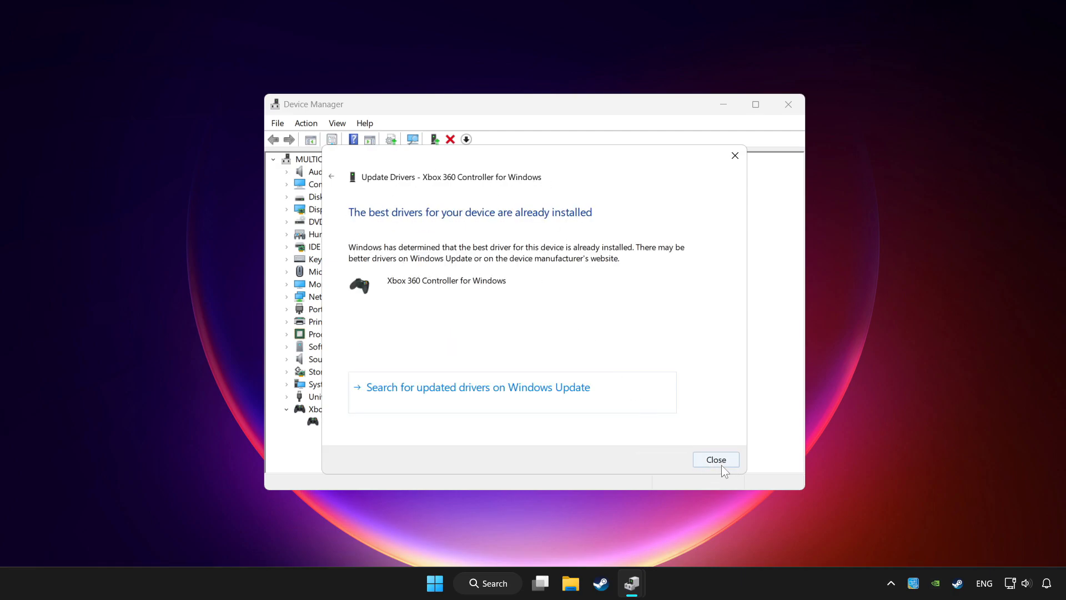
pyautogui.click(715, 458)
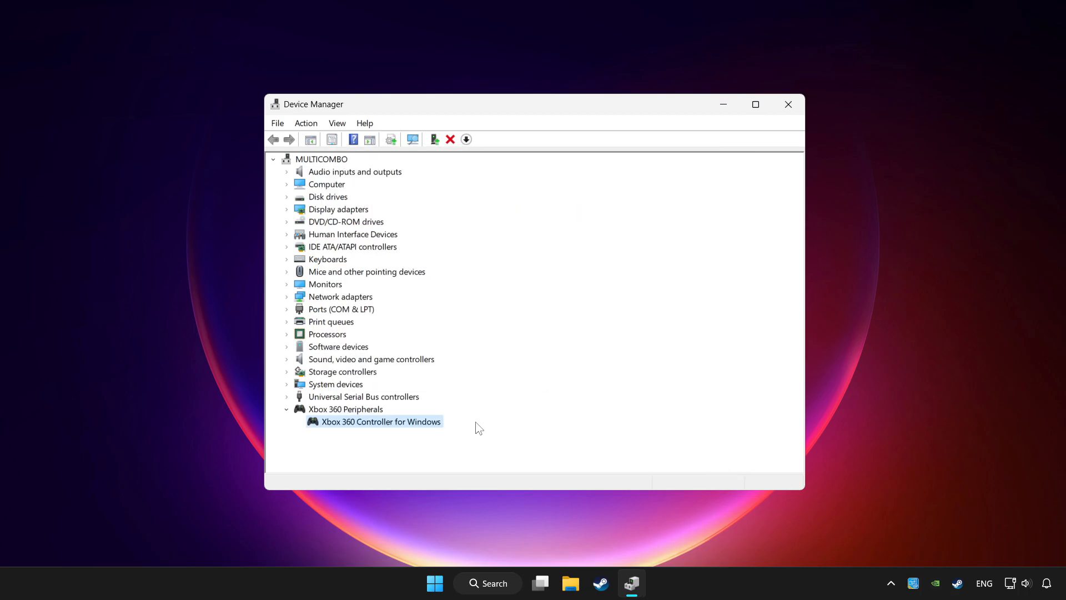
# Disable the Xbox 360 Controller for Windows, confirm, and answer the restart prompt.
pyautogui.rightClick(381, 422)
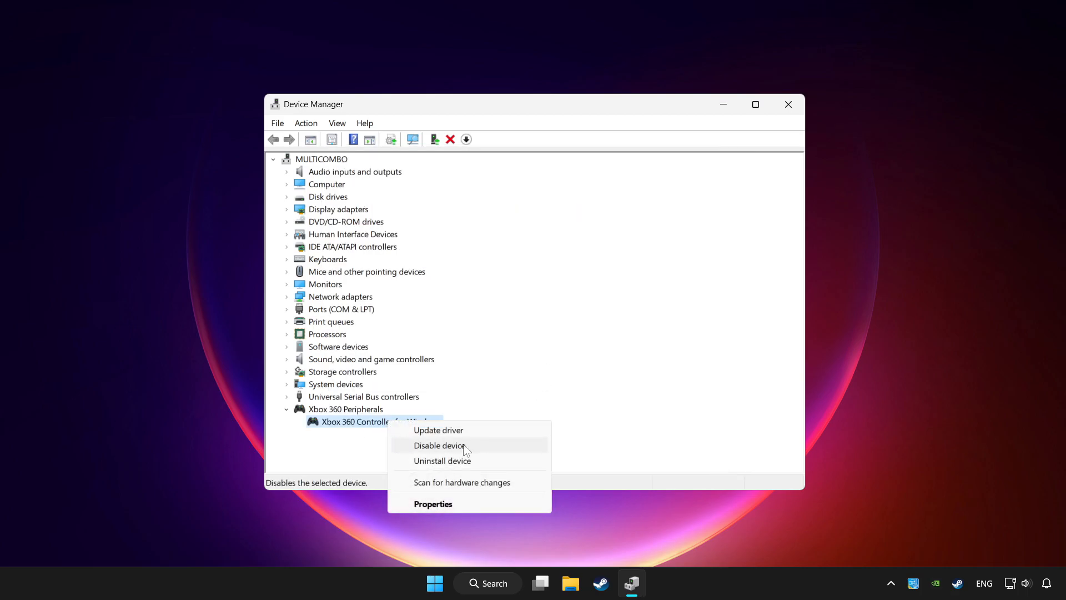
pyautogui.click(440, 445)
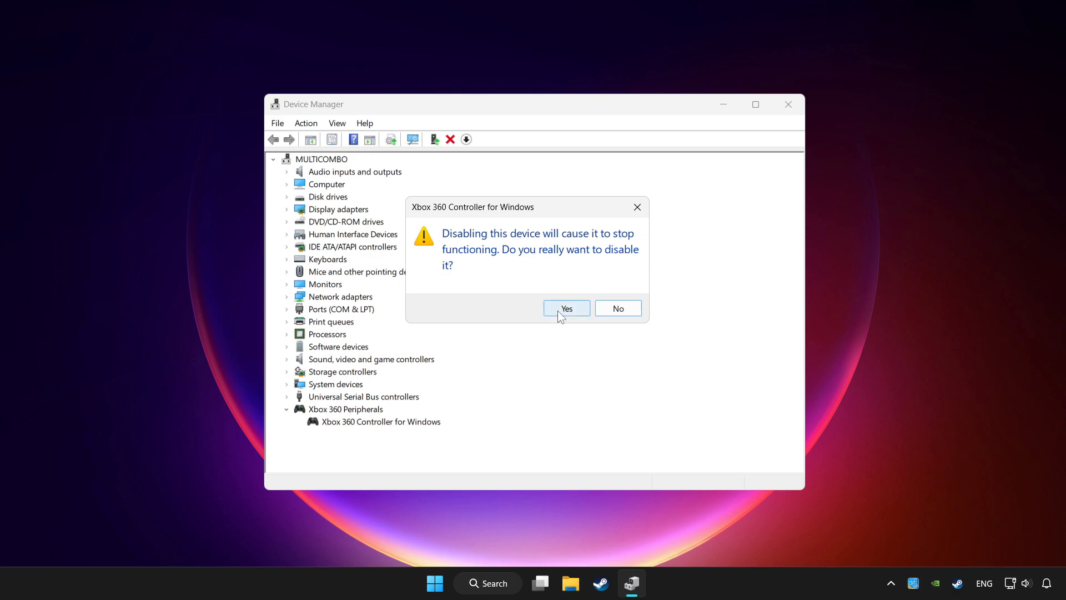
pyautogui.click(565, 308)
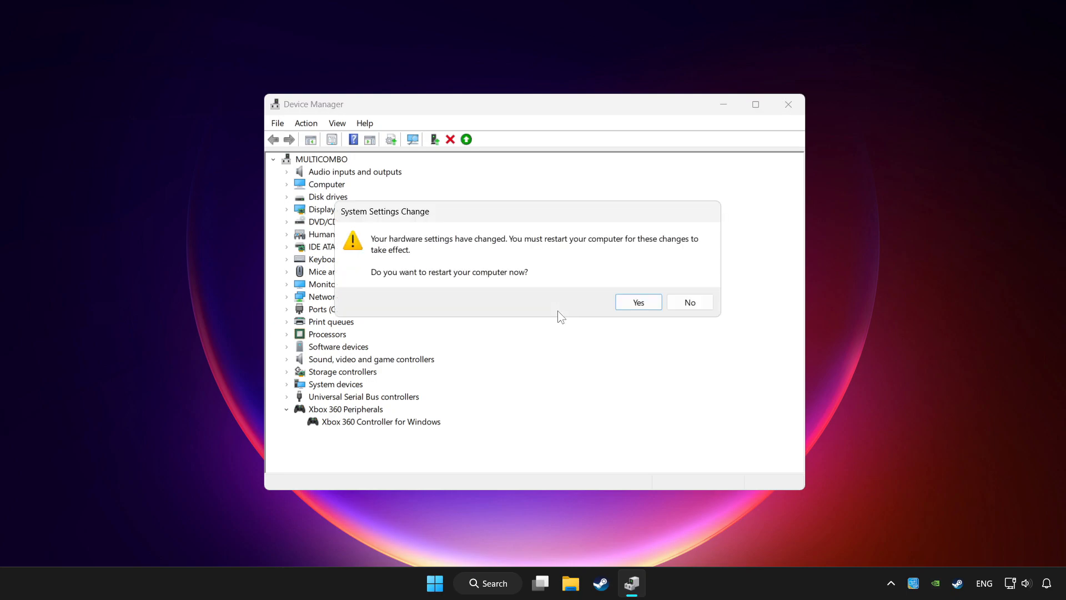
pyautogui.moveTo(655, 313)
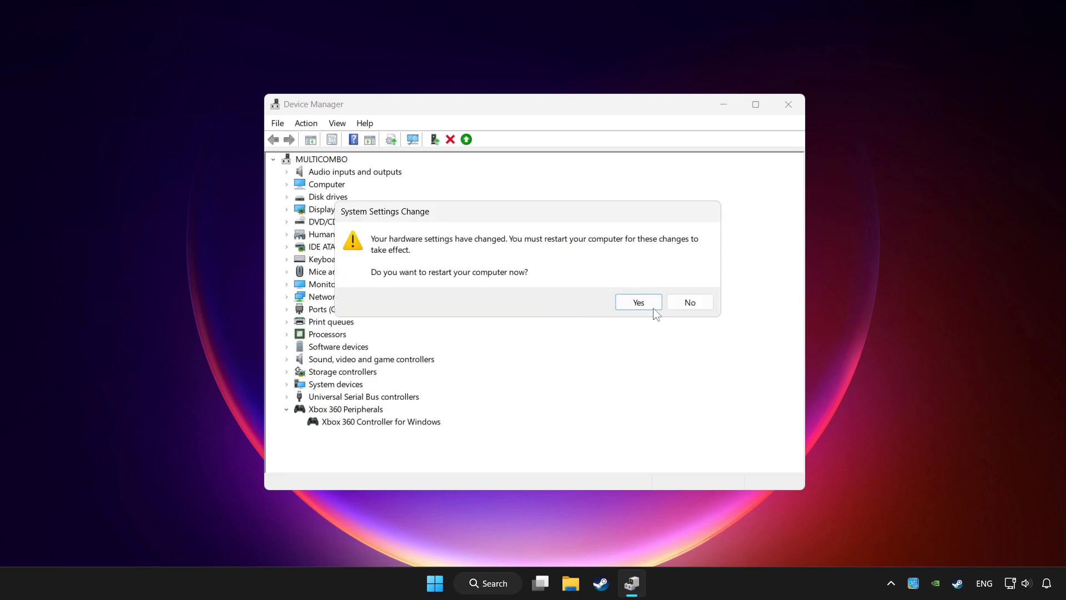
pyautogui.moveTo(638, 302)
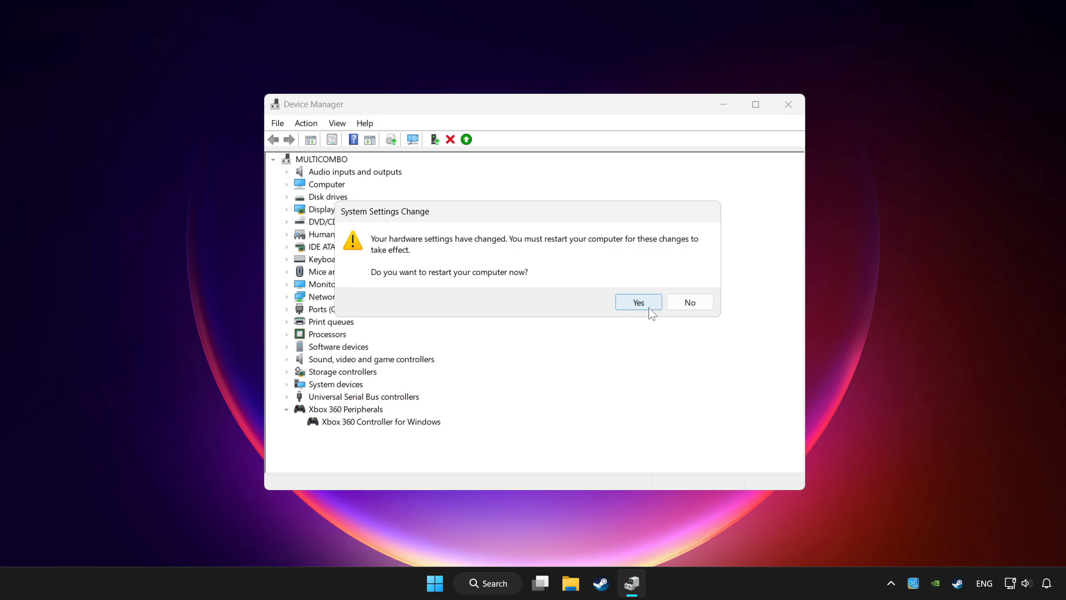
pyautogui.click(637, 302)
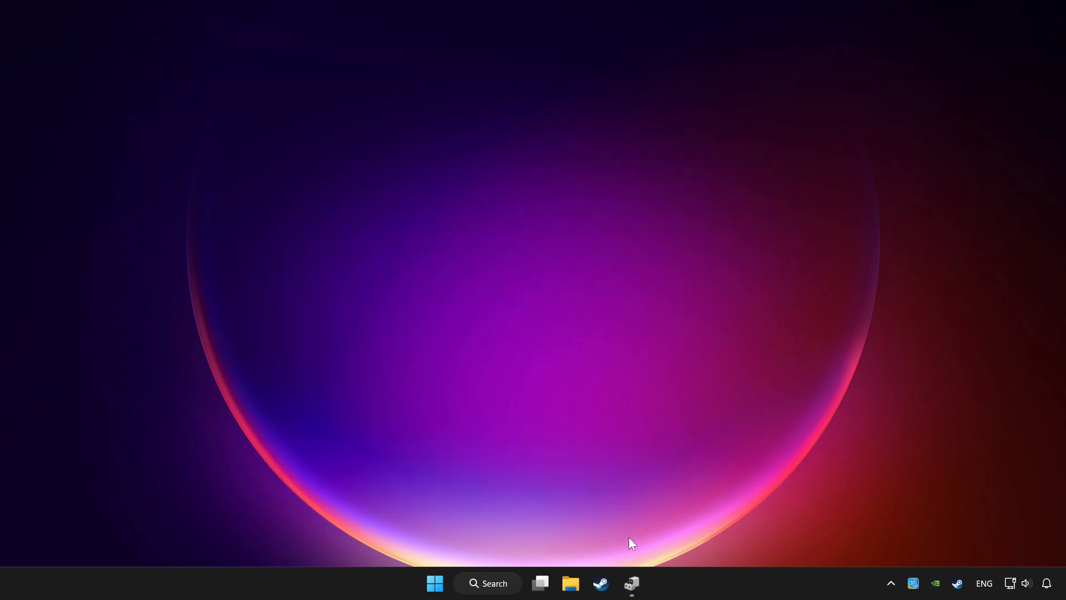
# Re-enable the Xbox 360 Controller for Windows and close Device Manager.
pyautogui.click(631, 582)
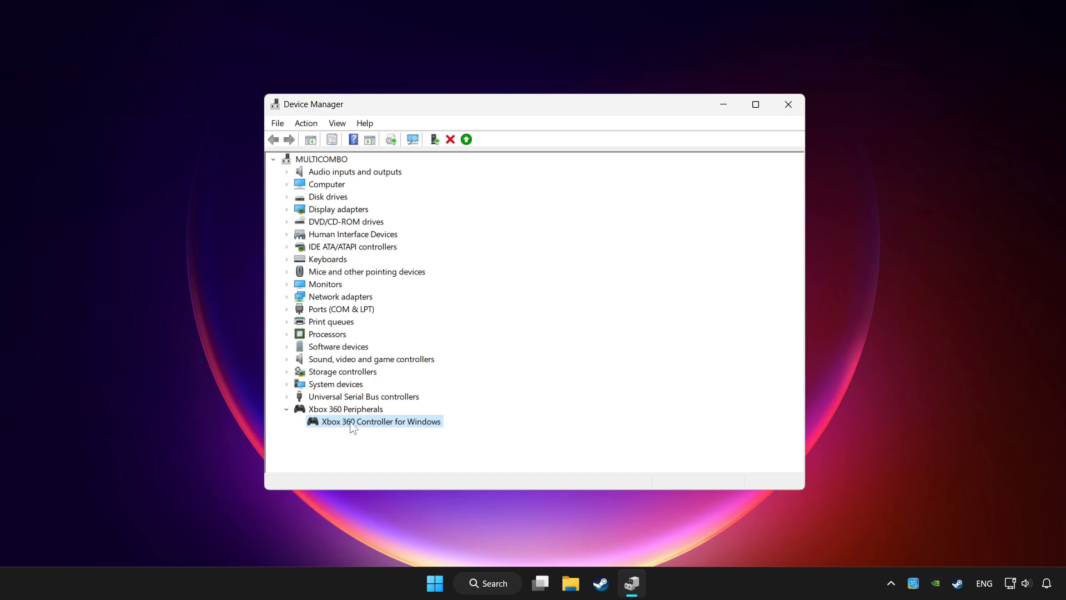
pyautogui.rightClick(380, 420)
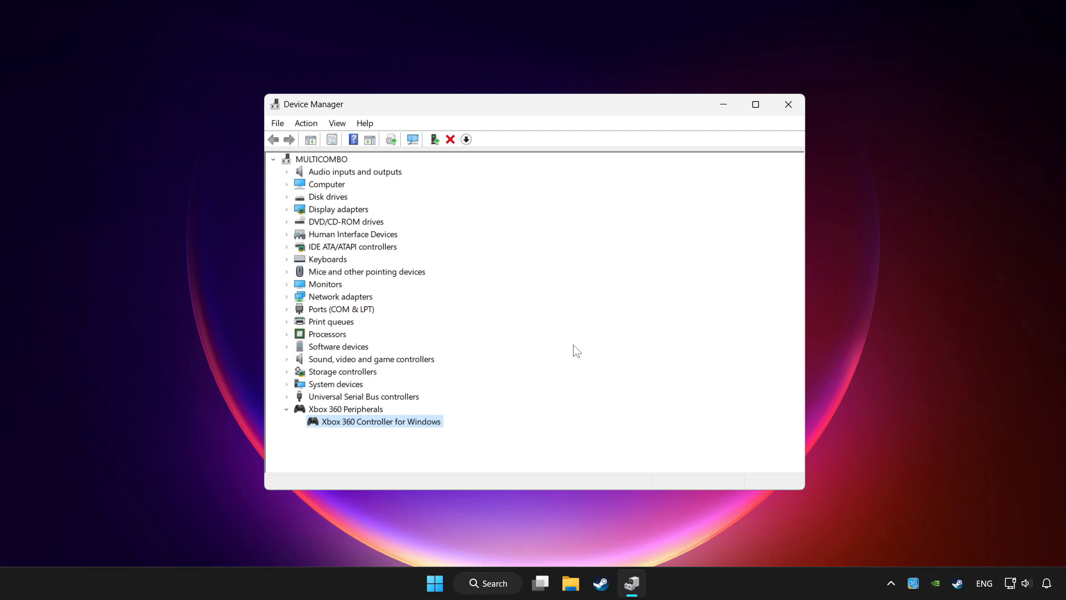
pyautogui.moveTo(461, 265)
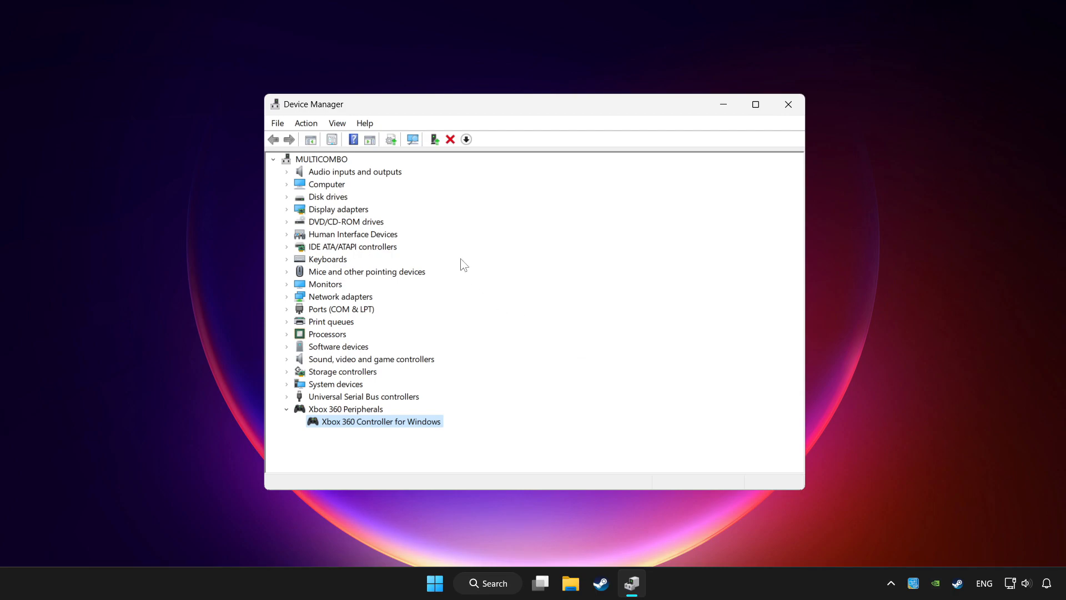
pyautogui.moveTo(480, 235)
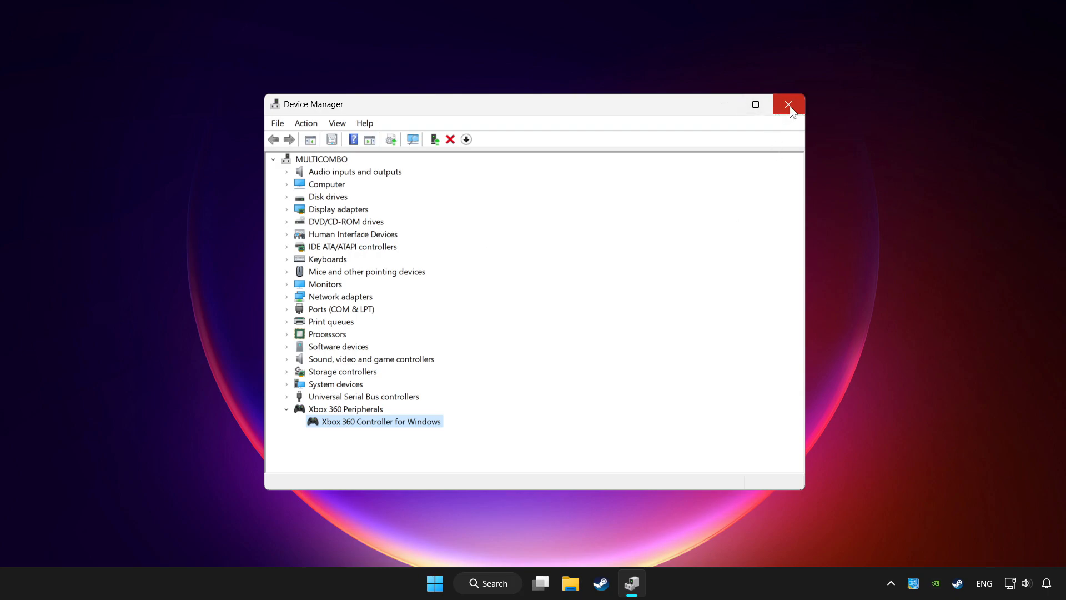
pyautogui.click(788, 104)
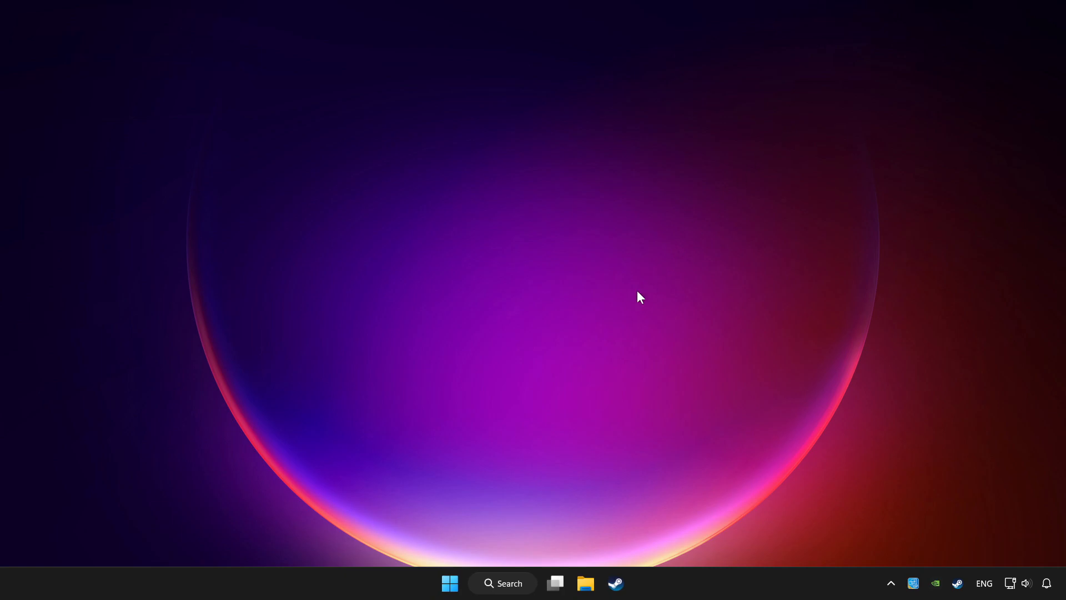
# Search Windows for 'controller' to find Set up USB game controllers.
pyautogui.click(502, 583)
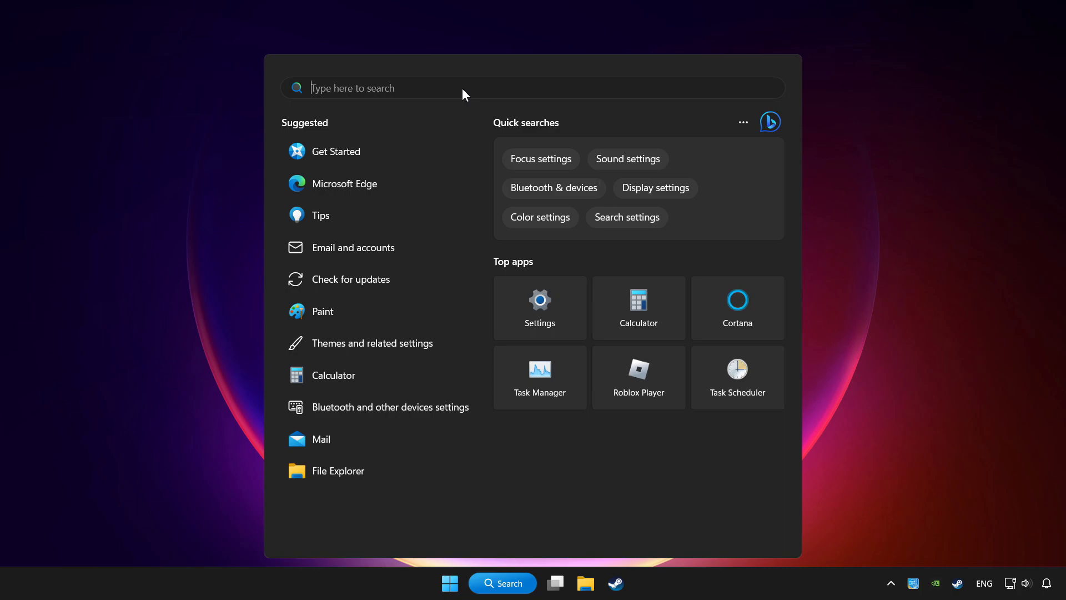
pyautogui.write('controller')
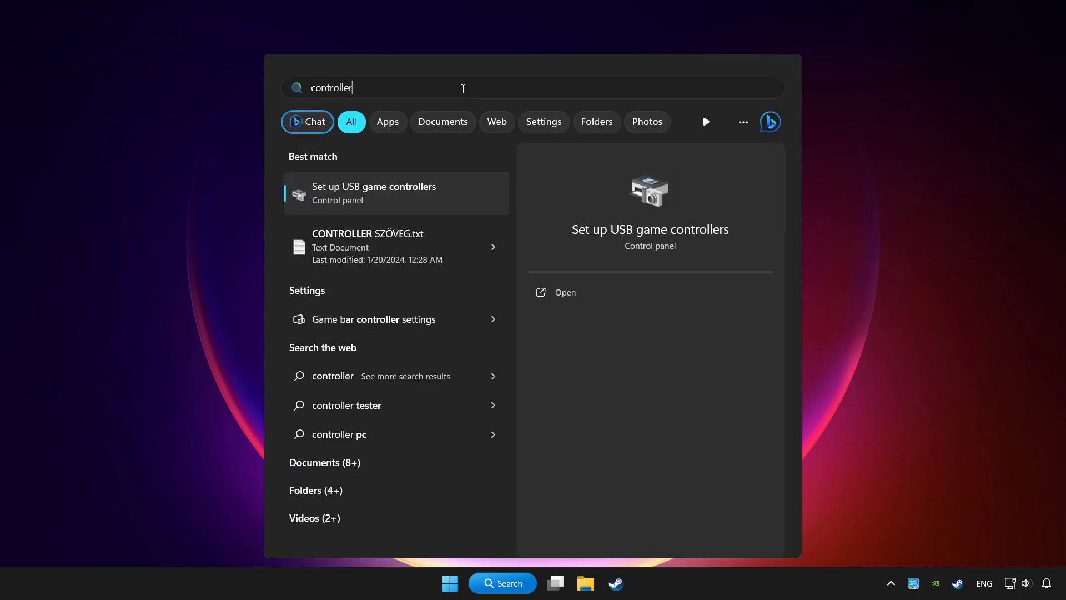
pyautogui.moveTo(401, 196)
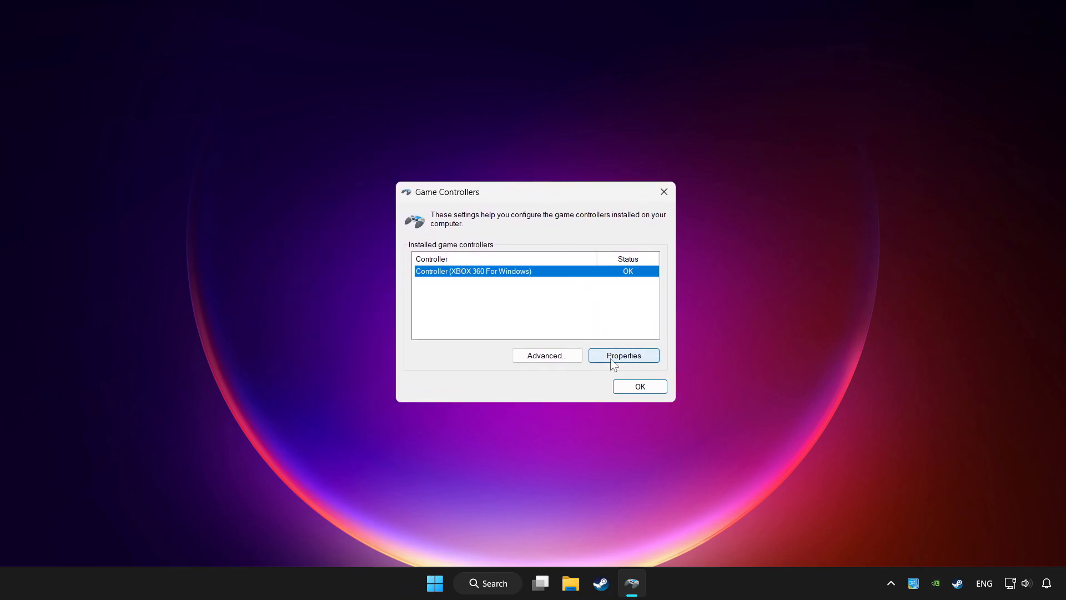
# Show the Xbox 360 controller's properties and switch to its calibration settings page.
pyautogui.click(622, 355)
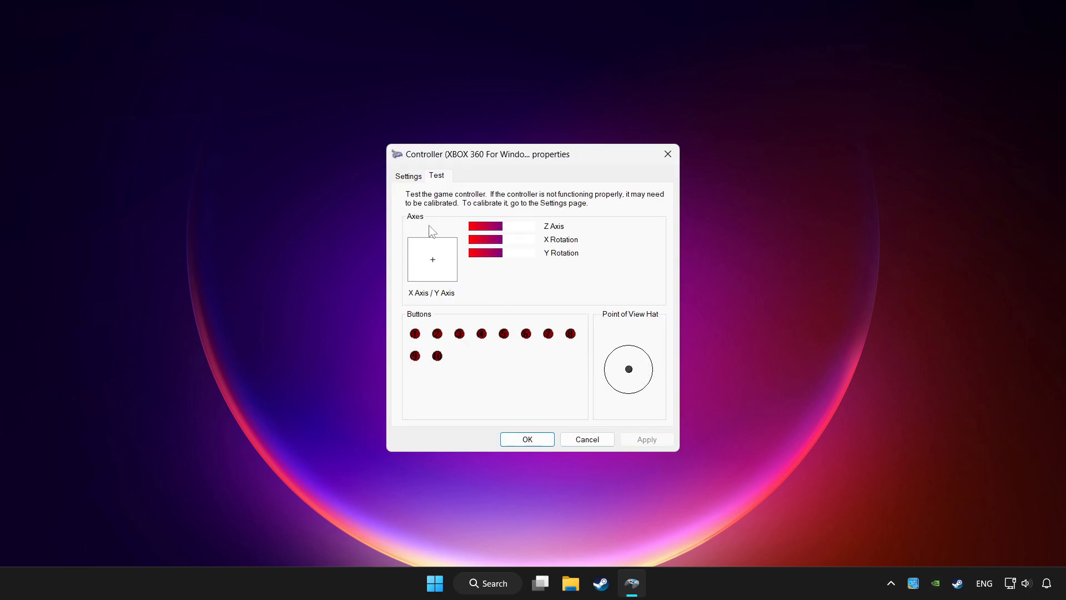
pyautogui.moveTo(414, 184)
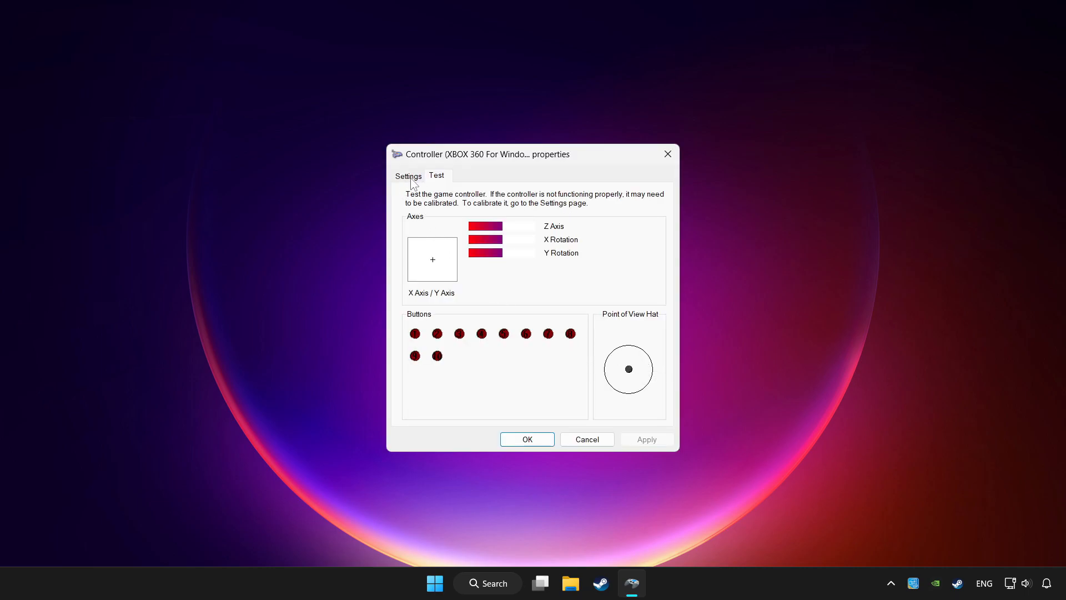
pyautogui.click(408, 175)
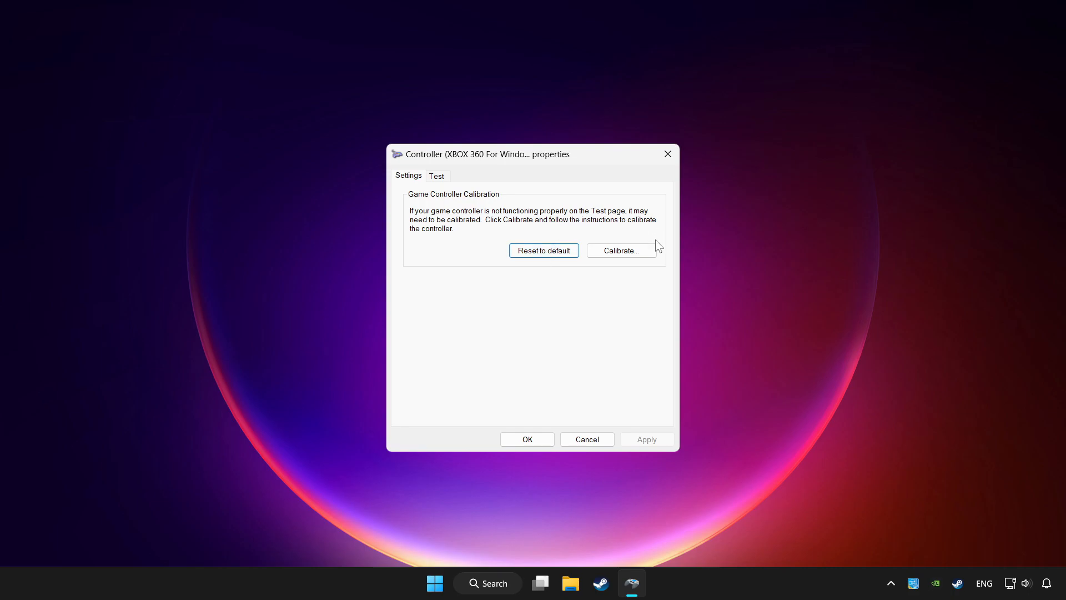
pyautogui.moveTo(621, 250)
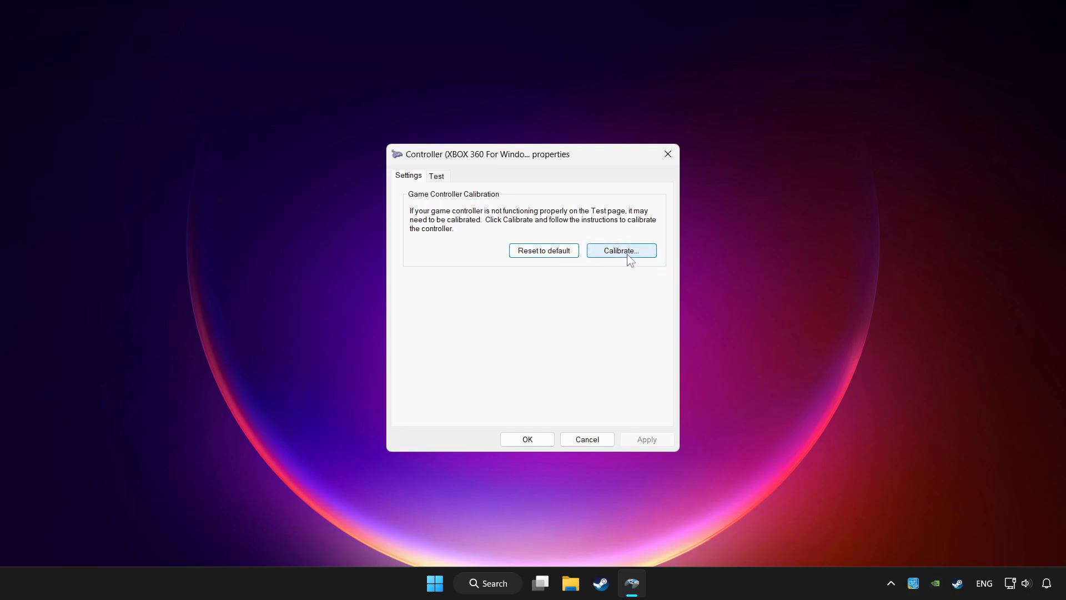
# Run the calibration wizard through the center point and Z Axis steps to Calibration Complete.
pyautogui.click(620, 250)
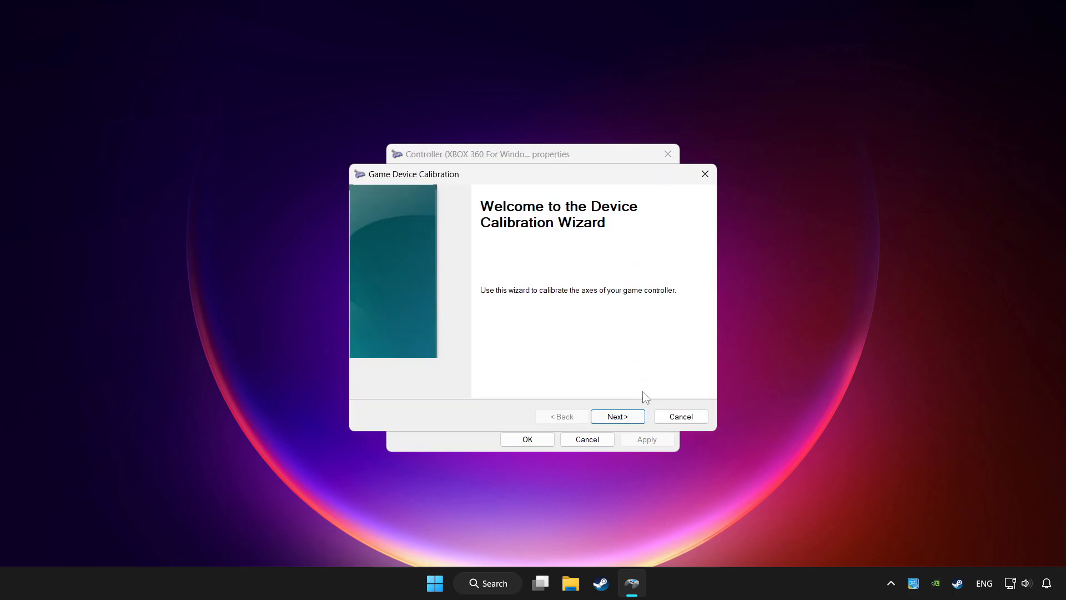
pyautogui.click(616, 417)
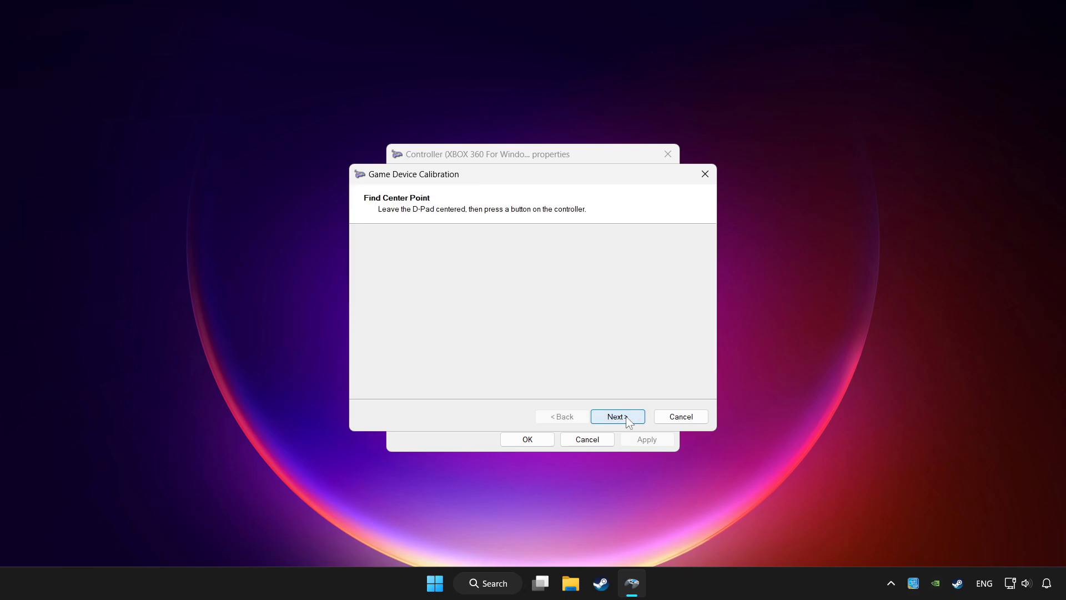
pyautogui.click(616, 417)
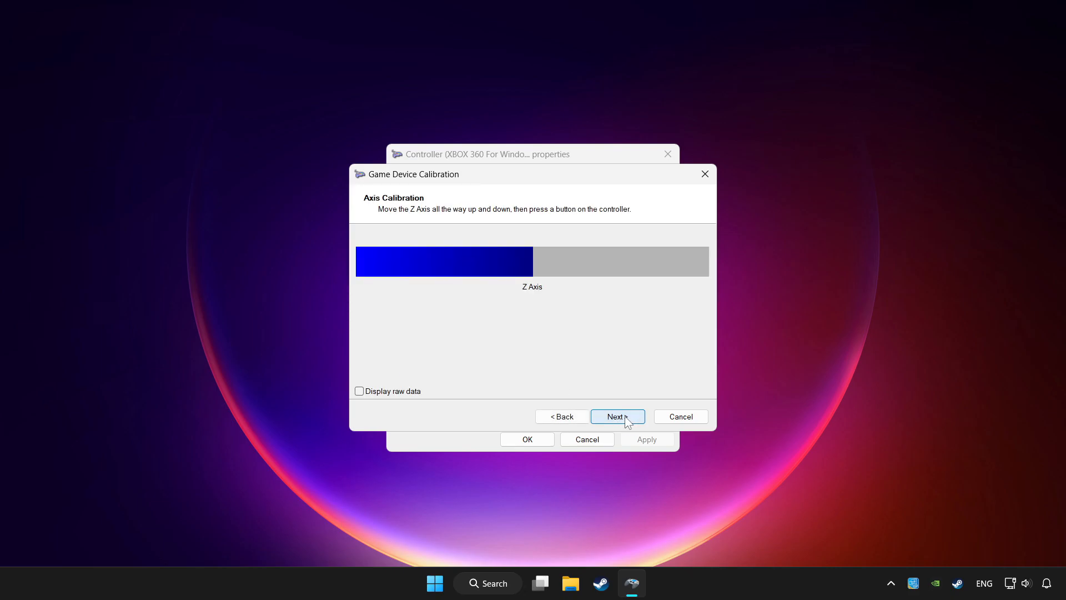
pyautogui.click(615, 417)
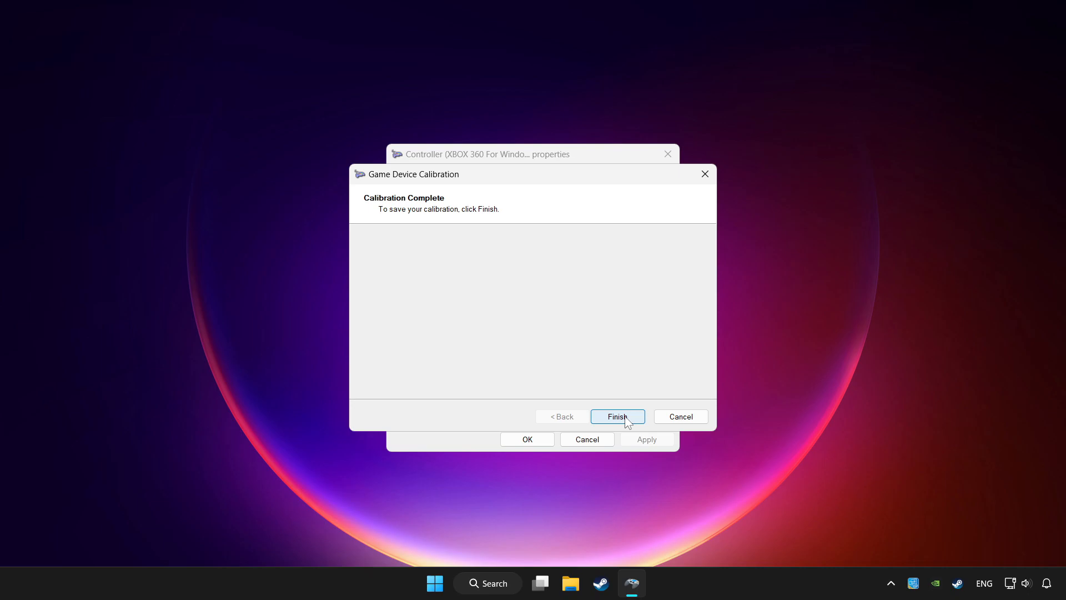
pyautogui.click(616, 416)
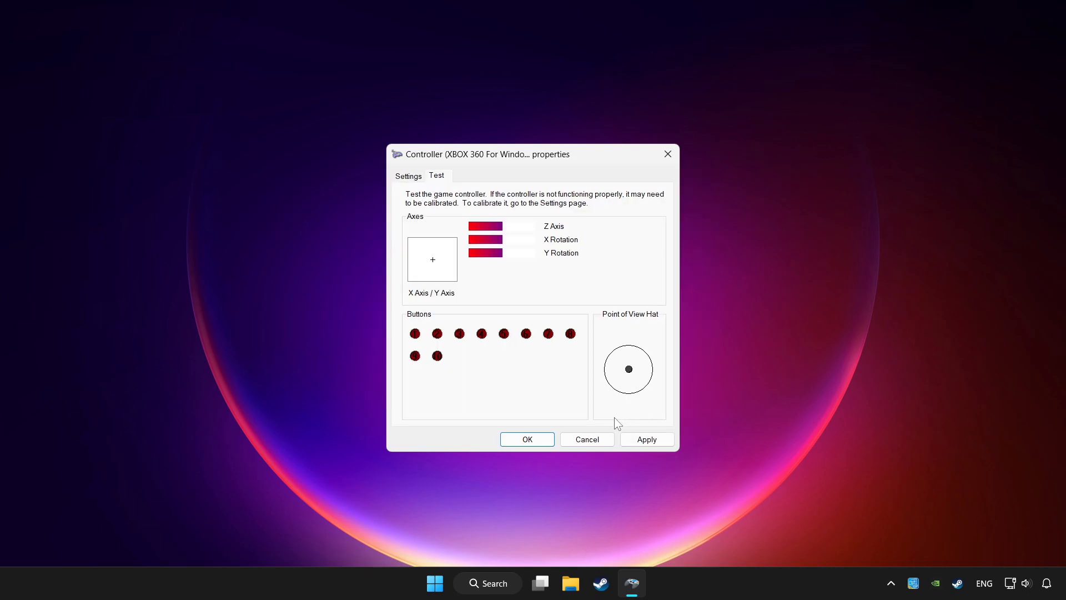
# Apply the new calibration and confirm both the properties dialog and Game Controllers window.
pyautogui.click(646, 438)
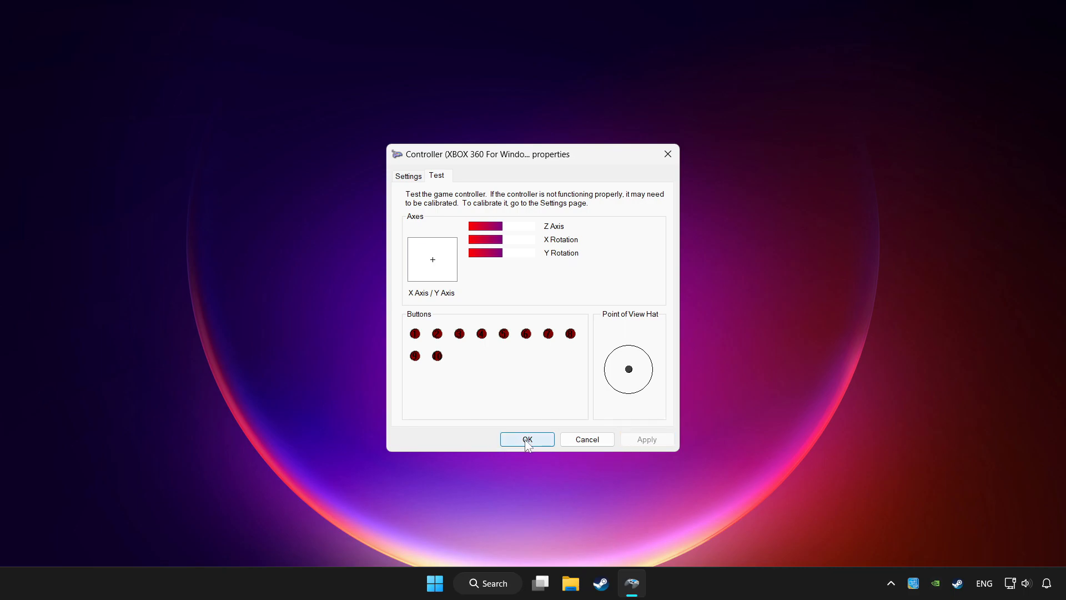
pyautogui.click(526, 439)
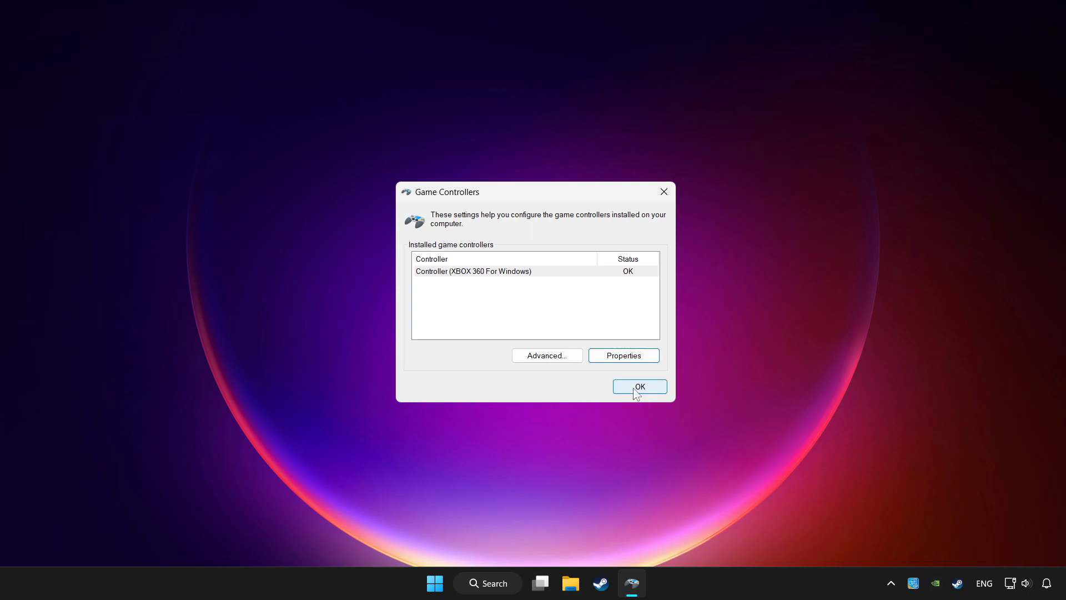
pyautogui.click(638, 387)
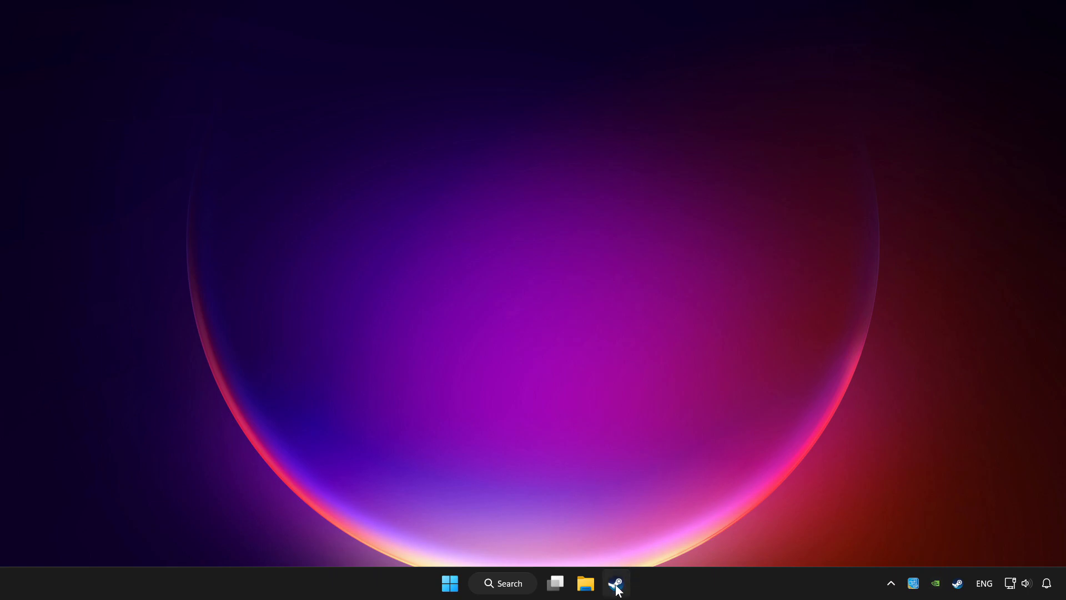
# Bring up Steam and go to the Library page for YOUR PROBLEMATIC GAME.
pyautogui.click(615, 583)
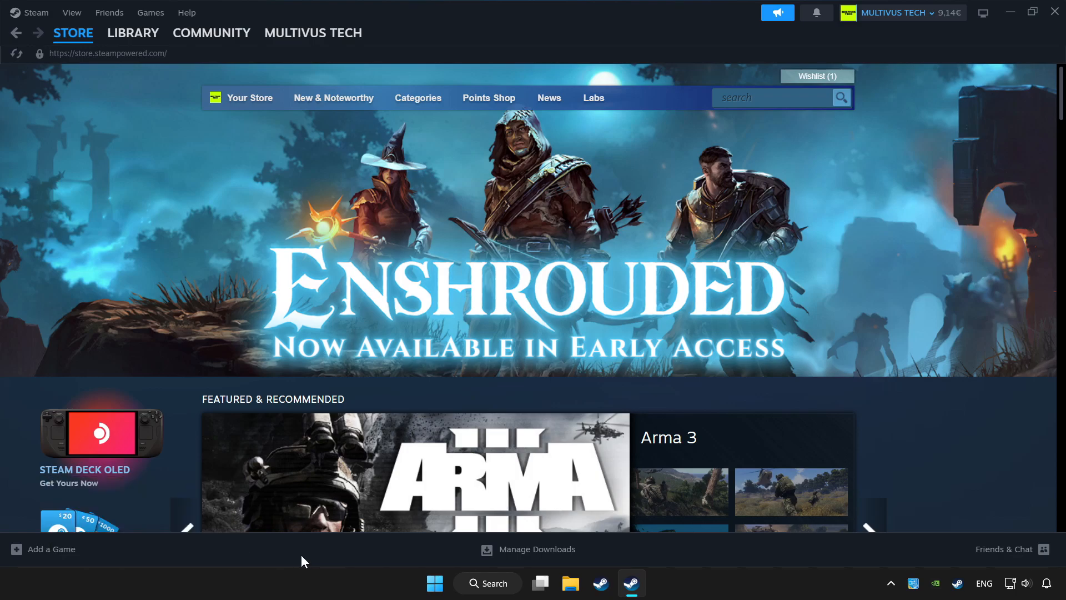
pyautogui.click(132, 32)
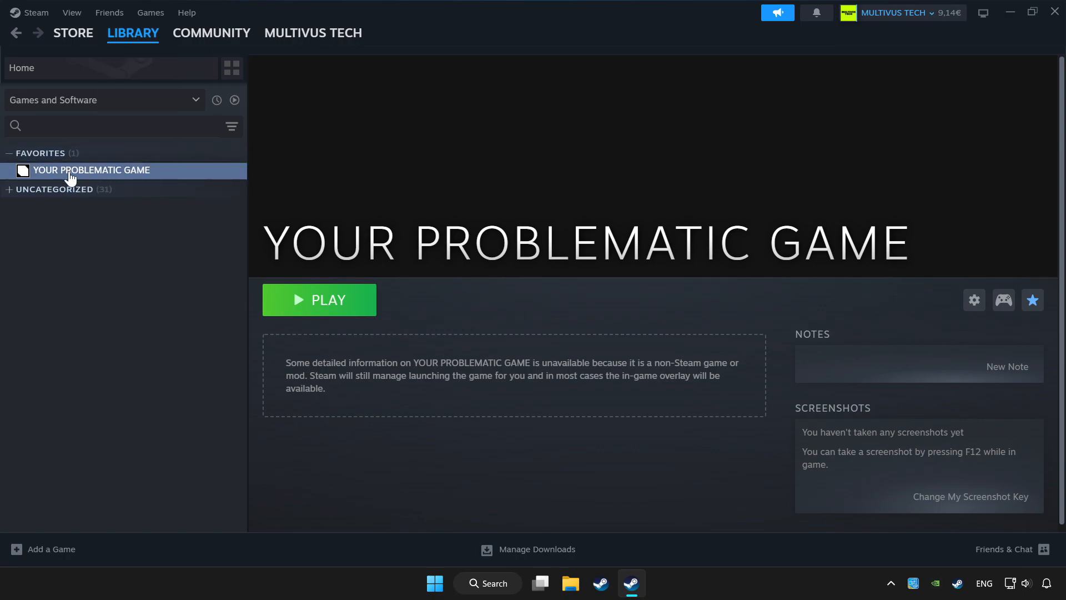
pyautogui.moveTo(991, 349)
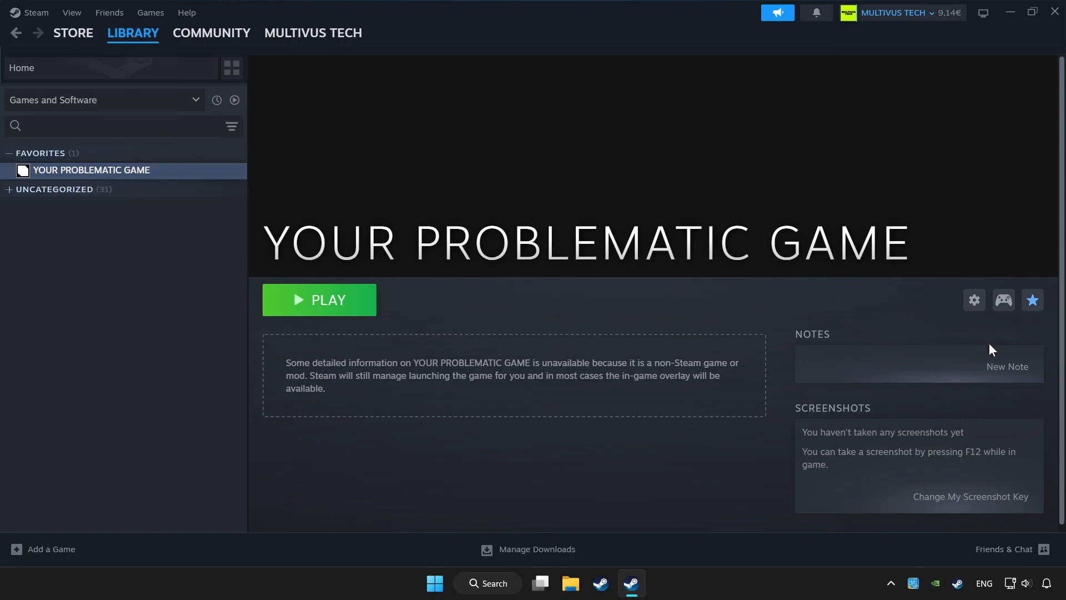
pyautogui.moveTo(1003, 300)
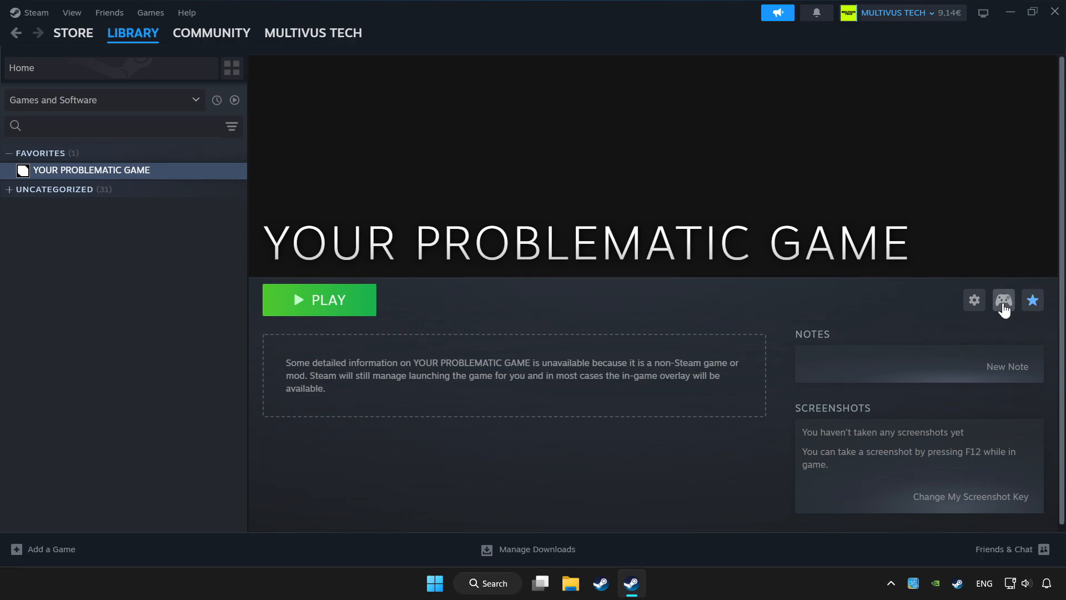
pyautogui.moveTo(986, 306)
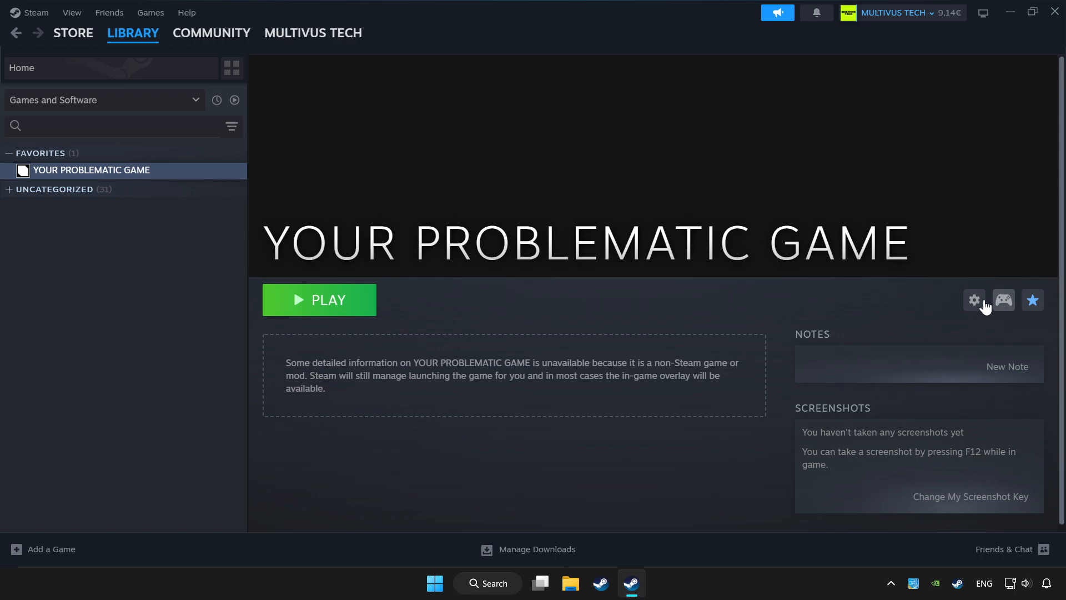
# Enable Steam Input for YOUR PROBLEMATIC GAME from its controller settings.
pyautogui.click(1002, 300)
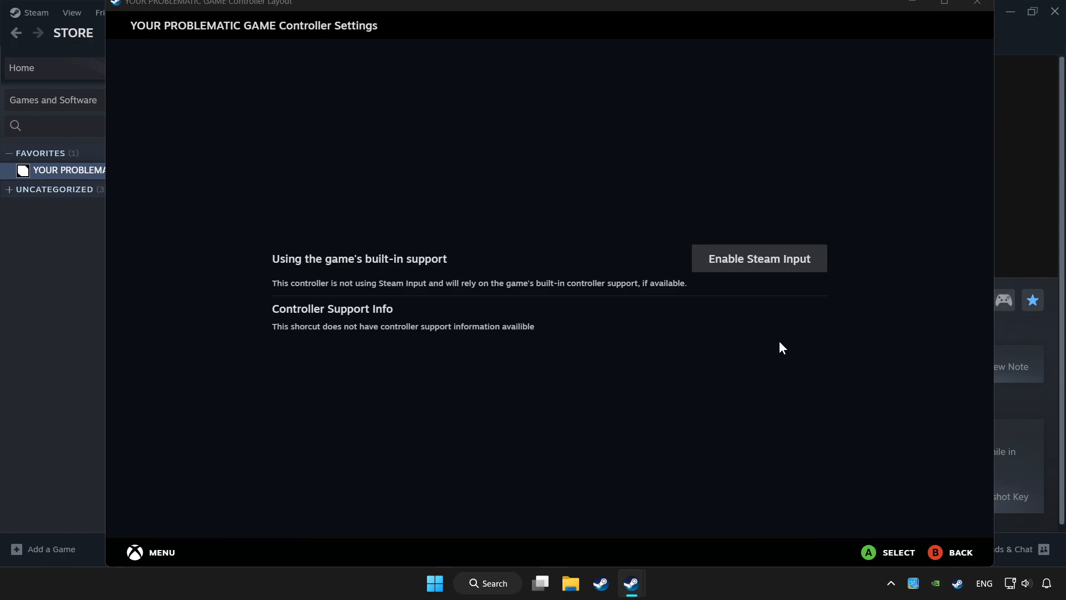
pyautogui.moveTo(761, 265)
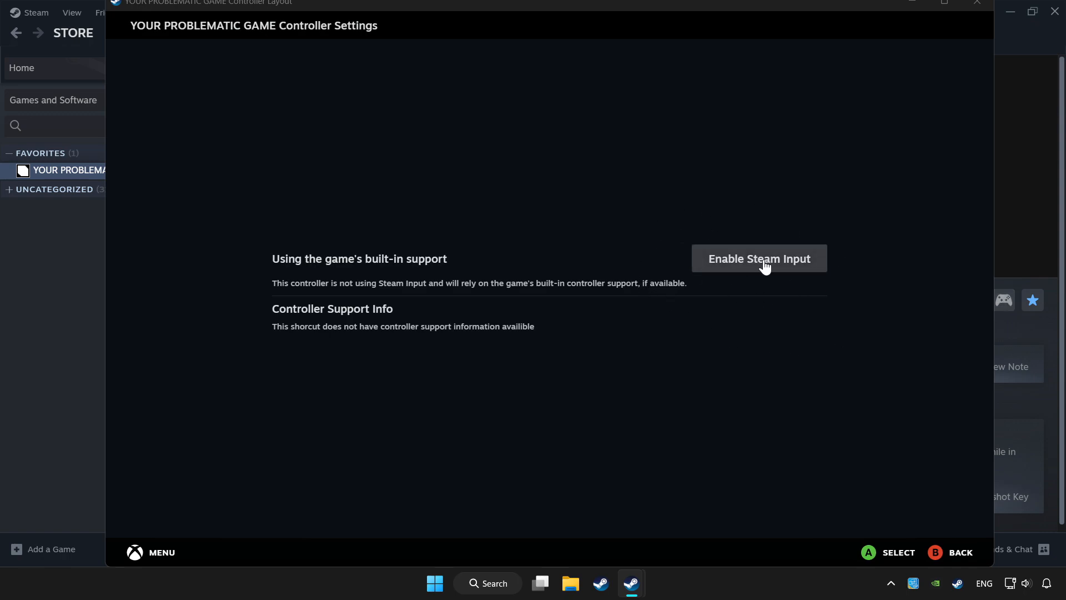
pyautogui.click(759, 259)
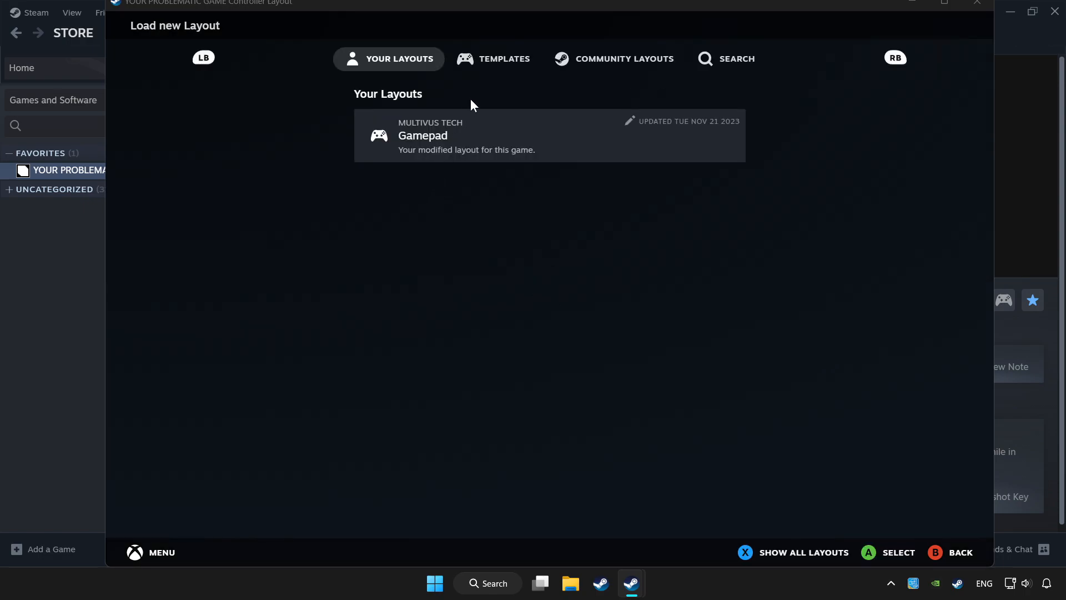
# Load Valve's Gamepad template as the game's controller layout.
pyautogui.click(493, 59)
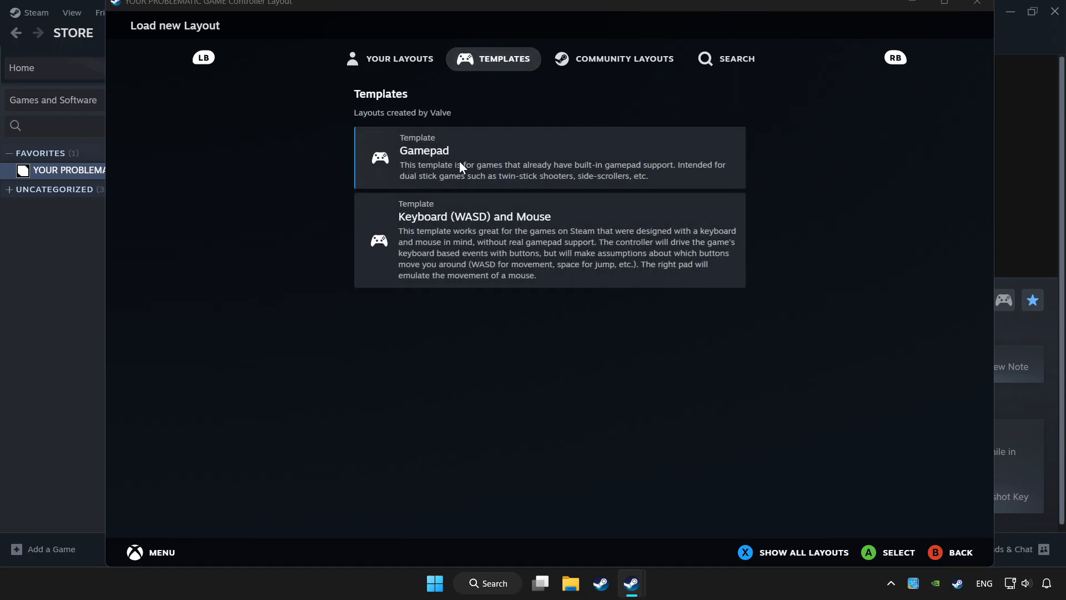
pyautogui.click(548, 157)
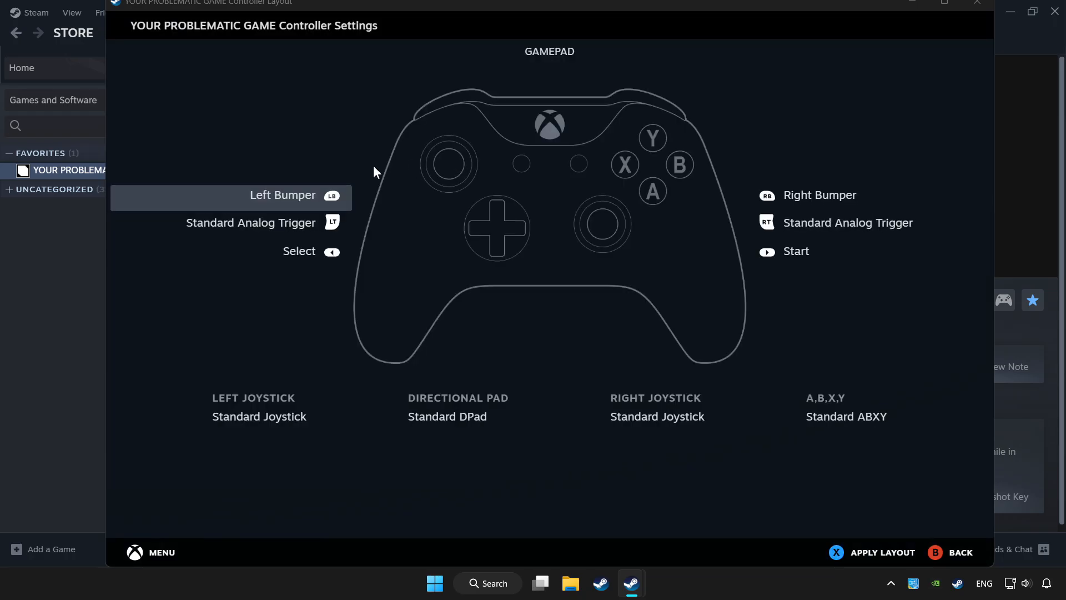
pyautogui.moveTo(637, 74)
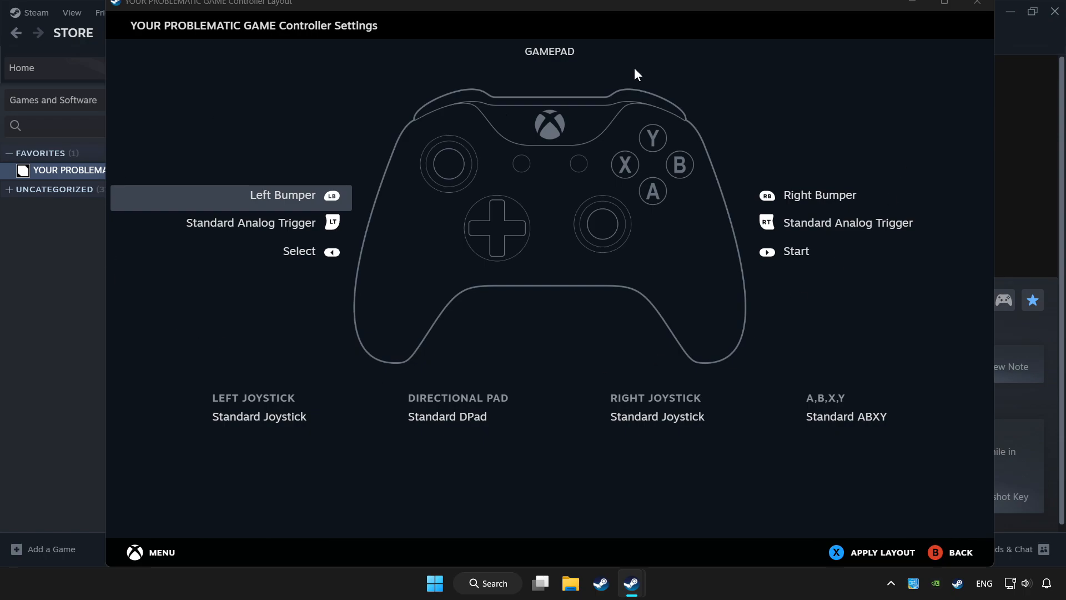
pyautogui.moveTo(884, 551)
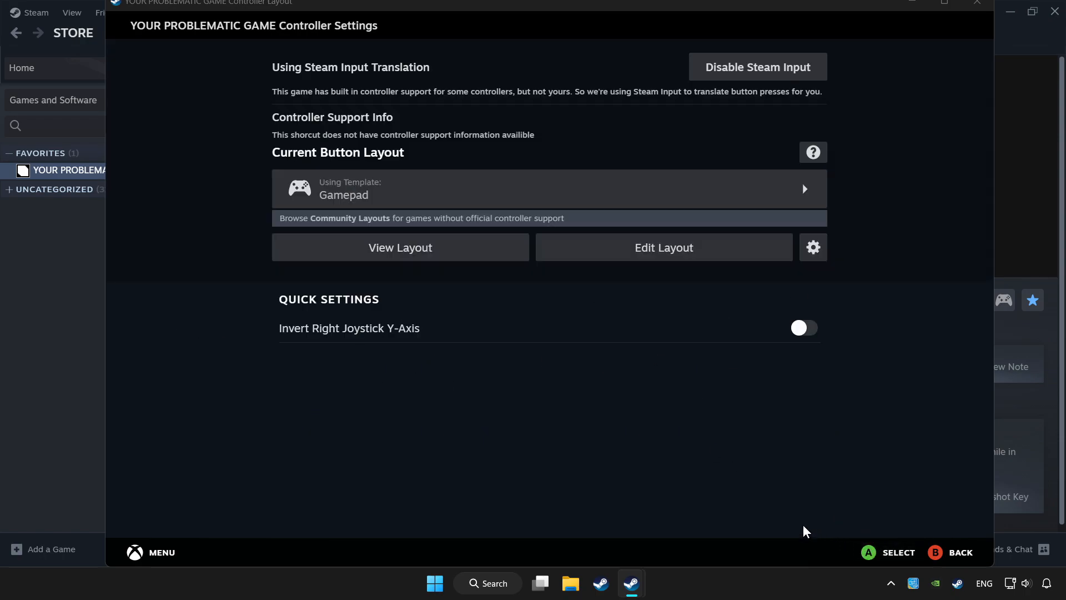
pyautogui.moveTo(792, 515)
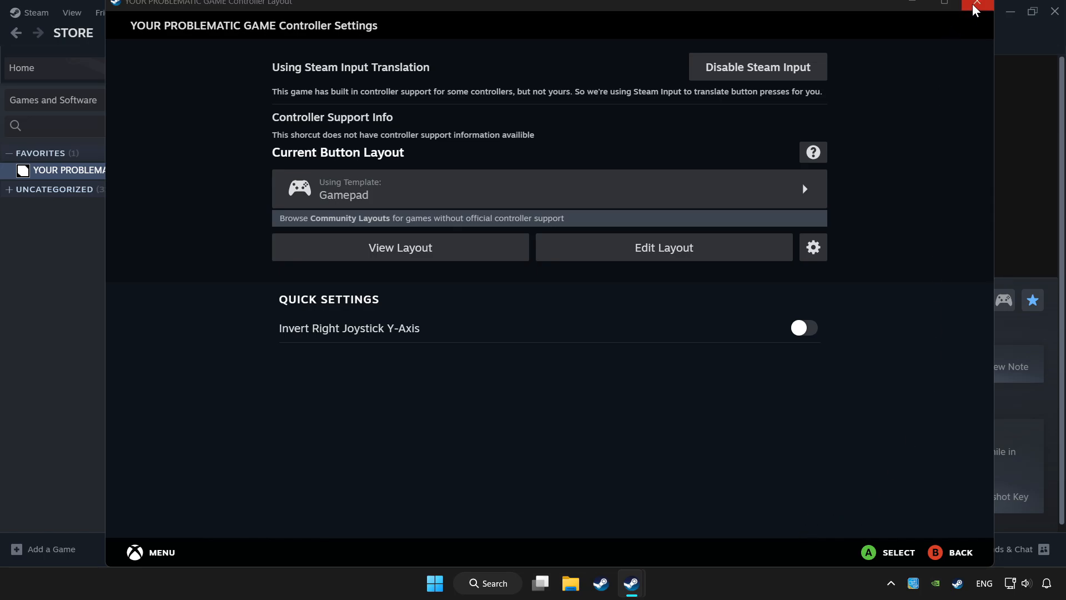
# Close the controller settings window, returning to the game's library page.
pyautogui.click(977, 6)
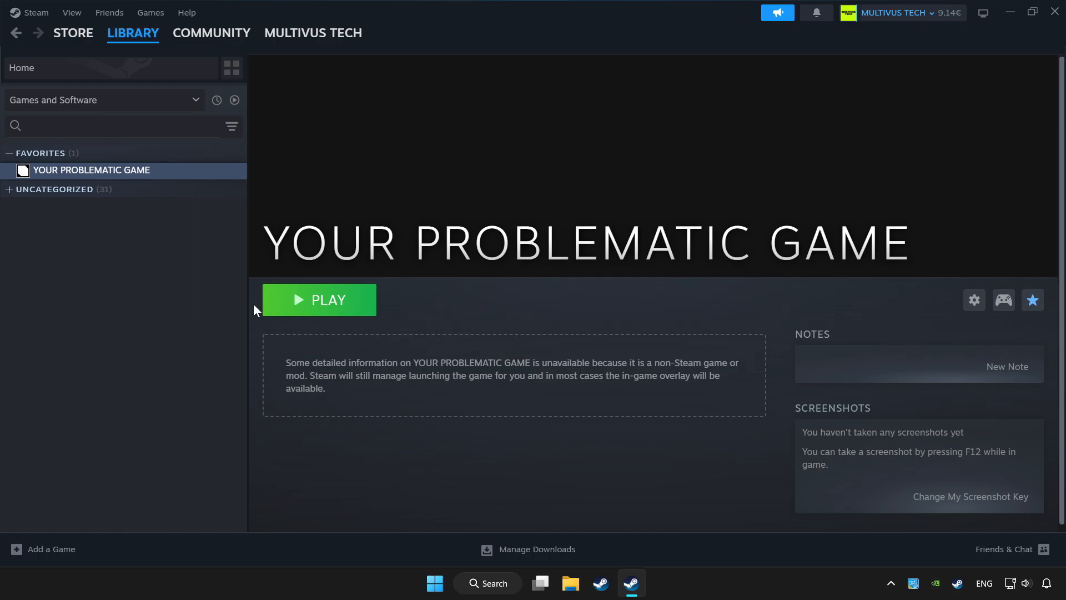